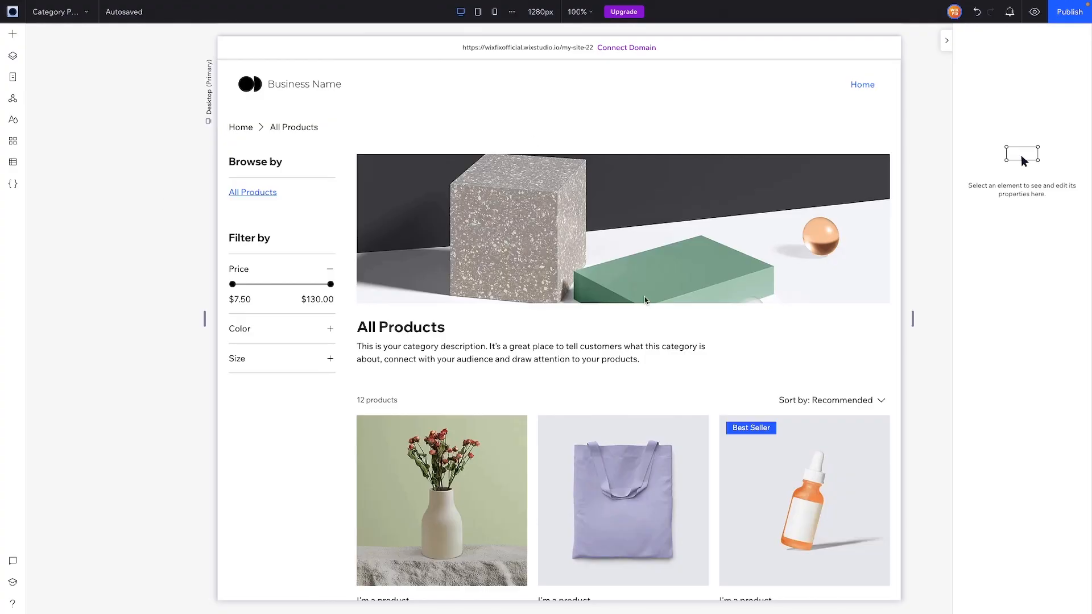
pyautogui.moveTo(367, 246)
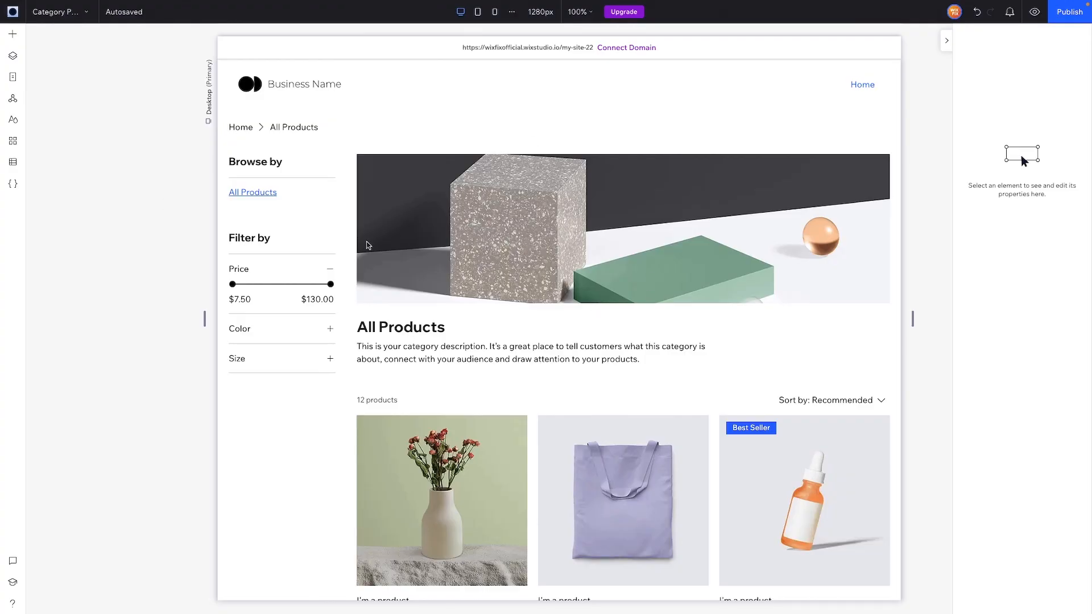
pyautogui.moveTo(13, 141)
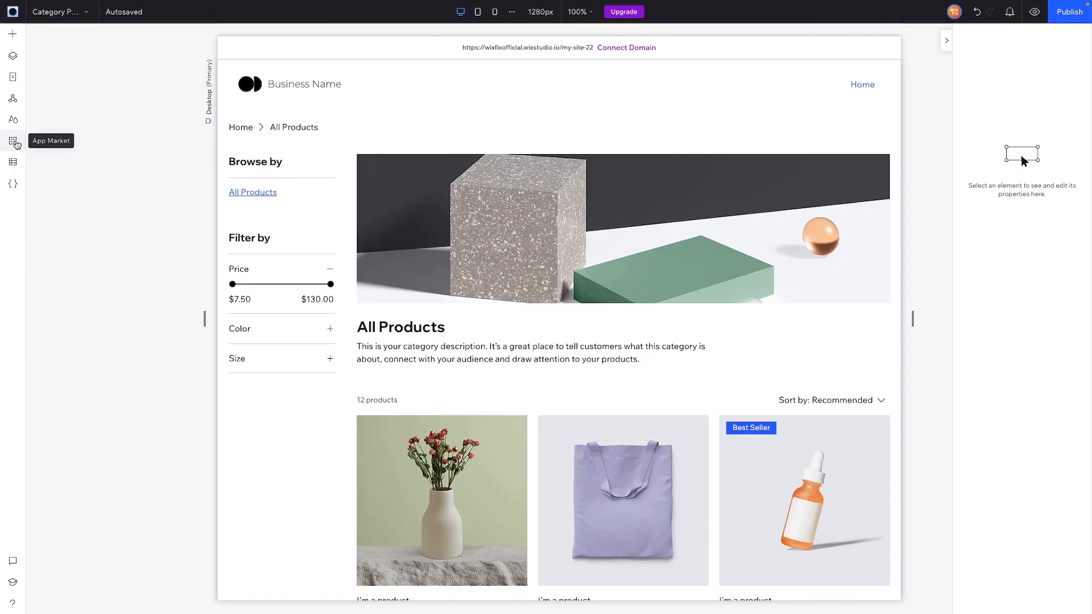
# Search the App Market for 'tips' and select the Wix Tips app from the results
pyautogui.click(13, 143)
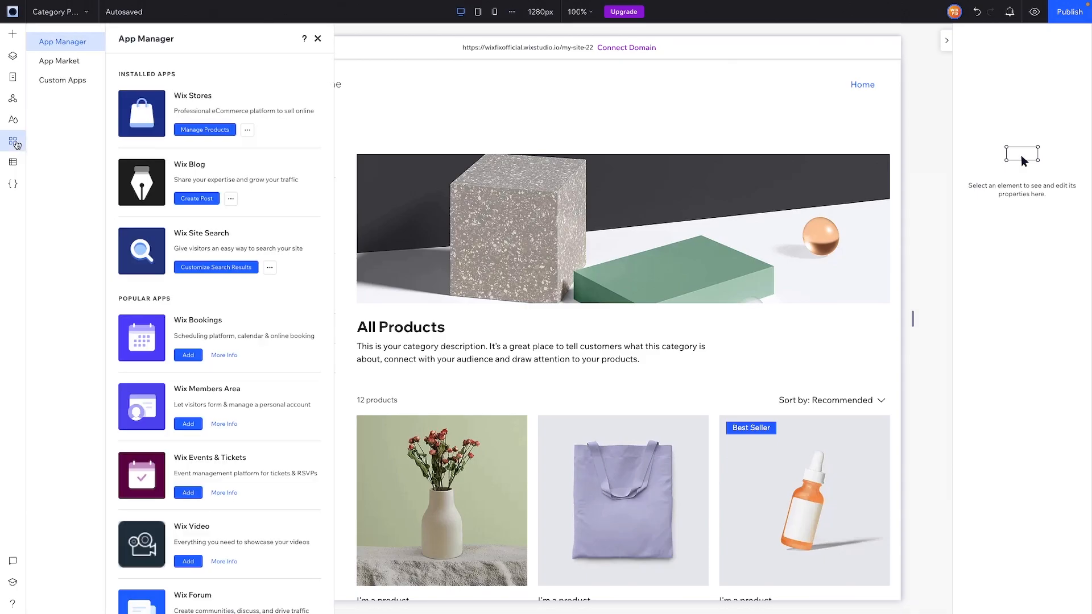
pyautogui.click(59, 60)
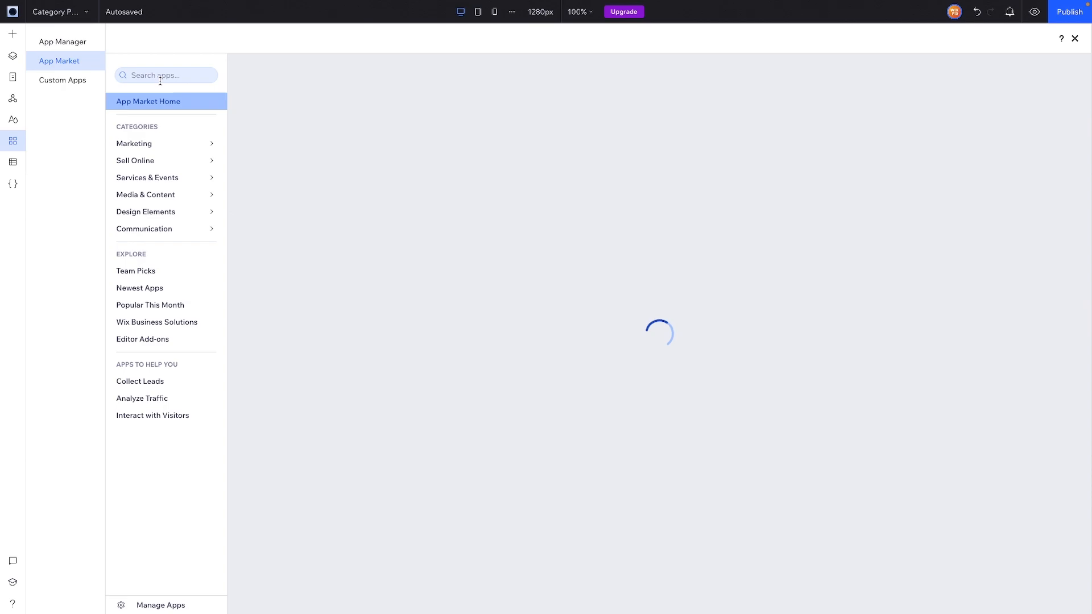
pyautogui.write('tips')
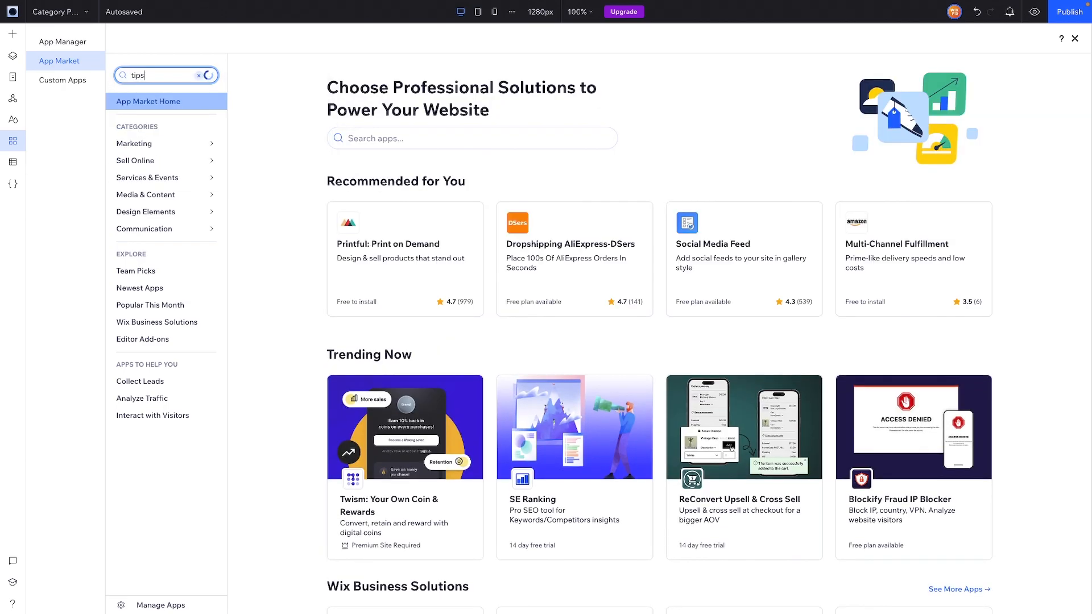
pyautogui.press('Enter')
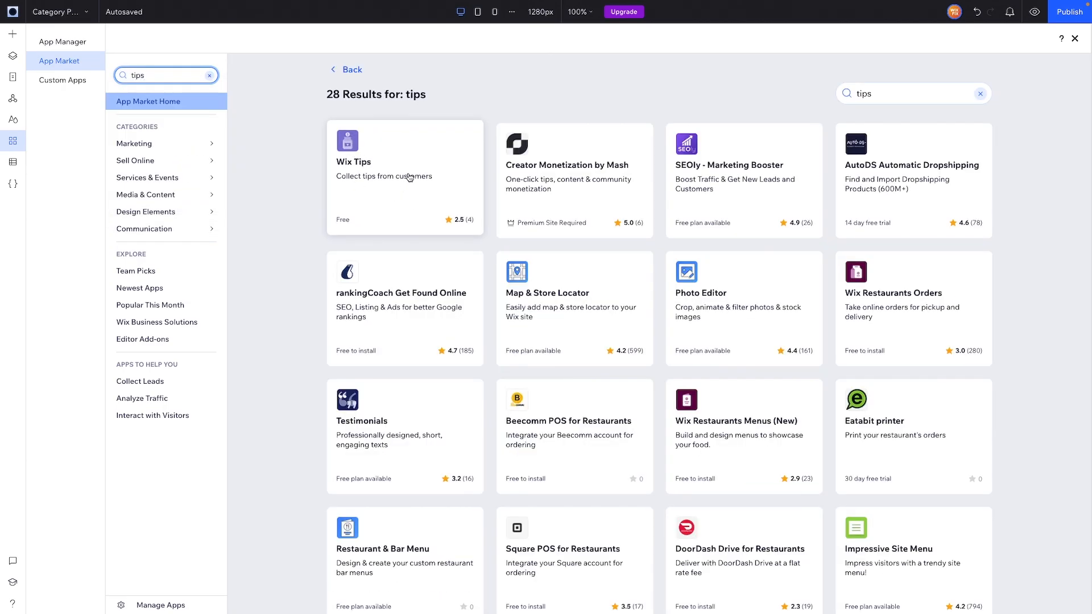
pyautogui.click(405, 177)
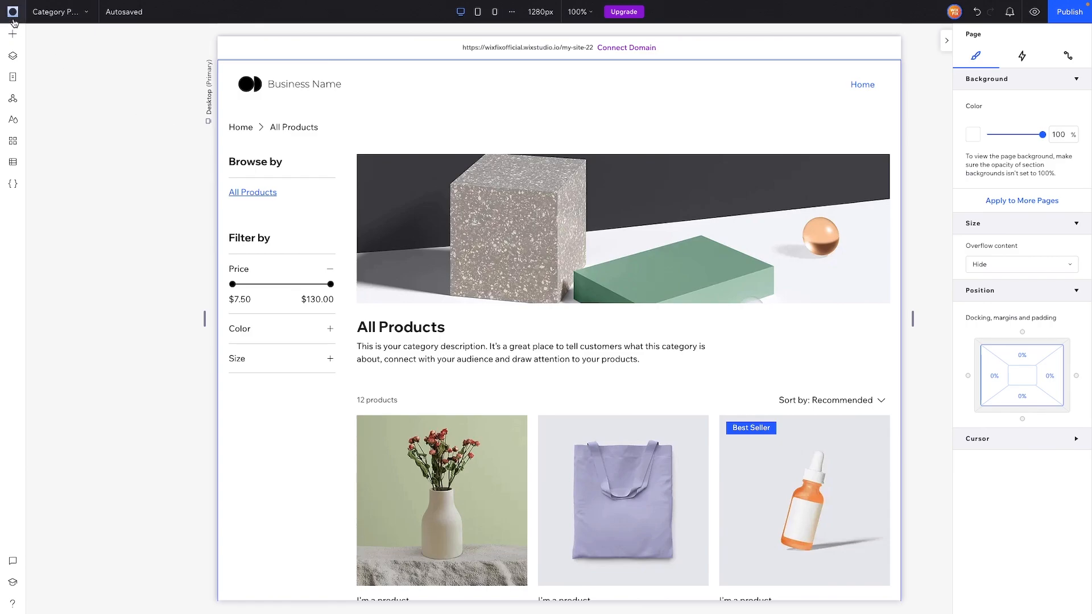
# Go from the editor's main menu to the Dashboard and its Tips section
pyautogui.click(13, 11)
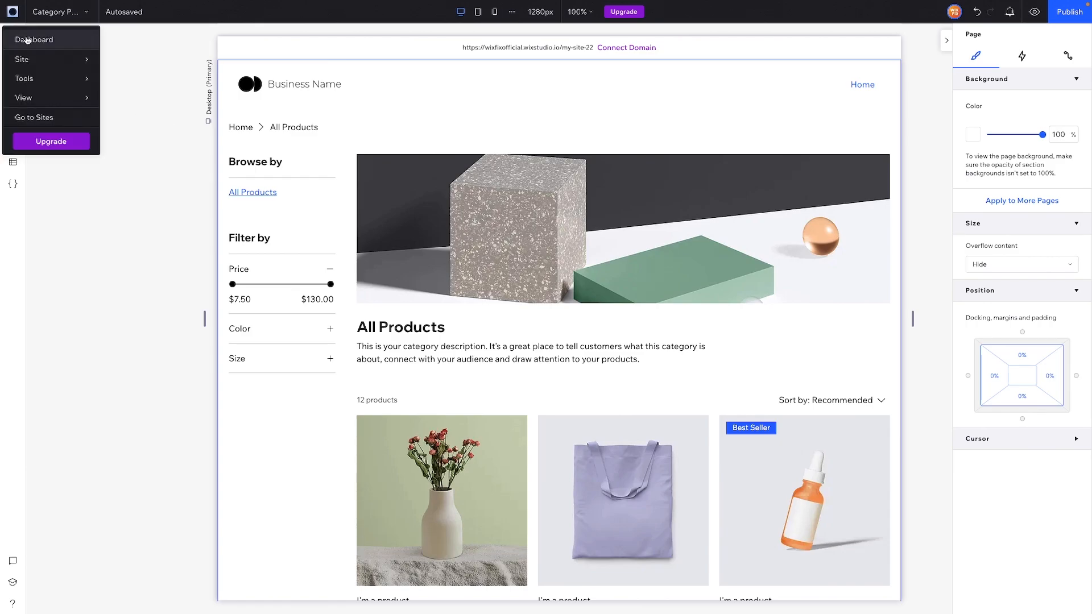
pyautogui.click(34, 40)
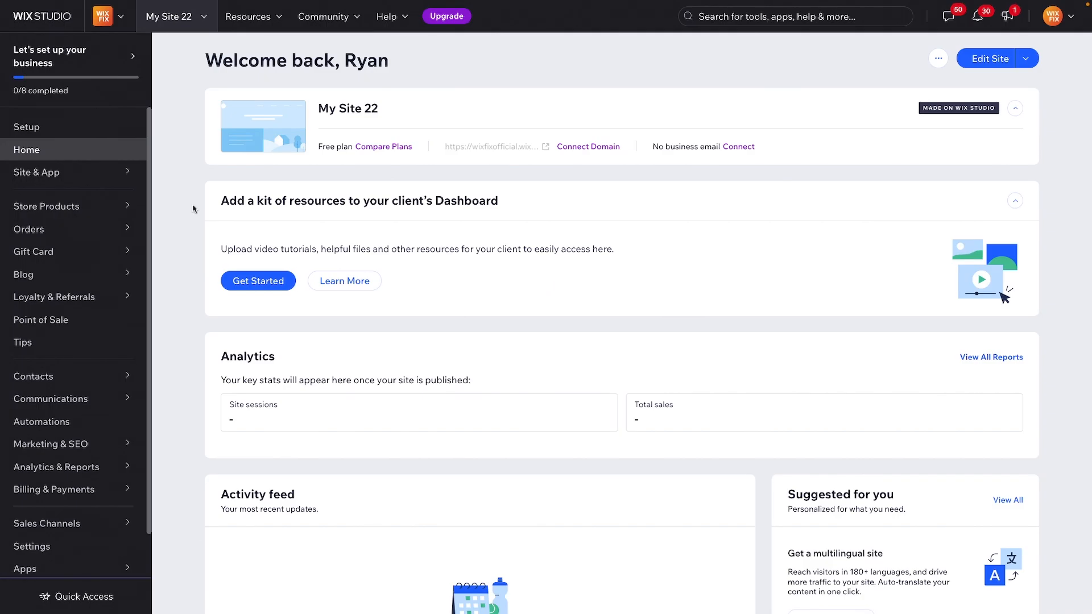
pyautogui.moveTo(23, 342)
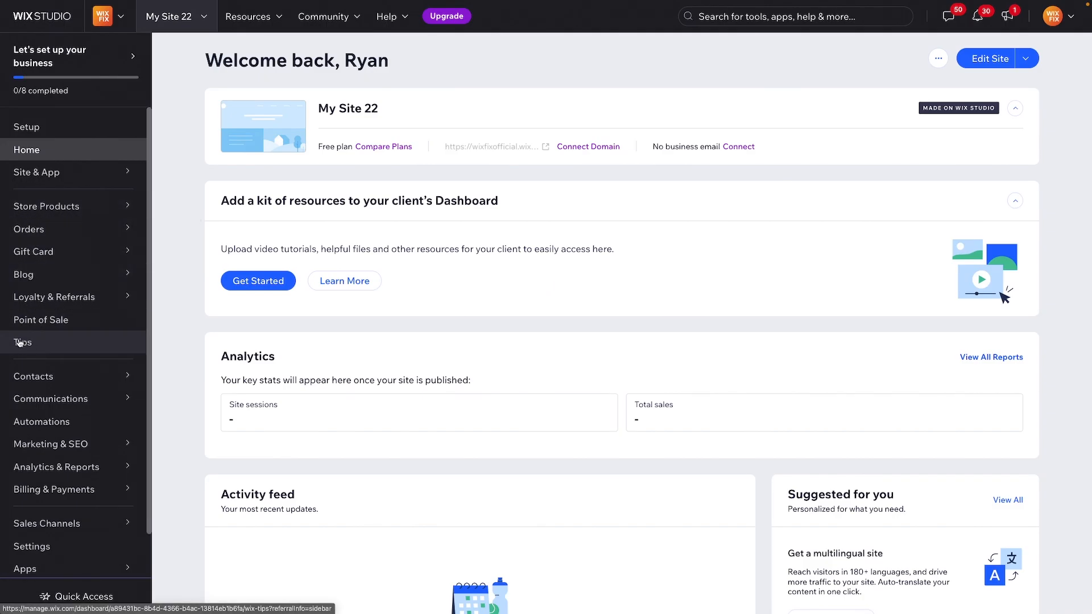
pyautogui.moveTo(25, 342)
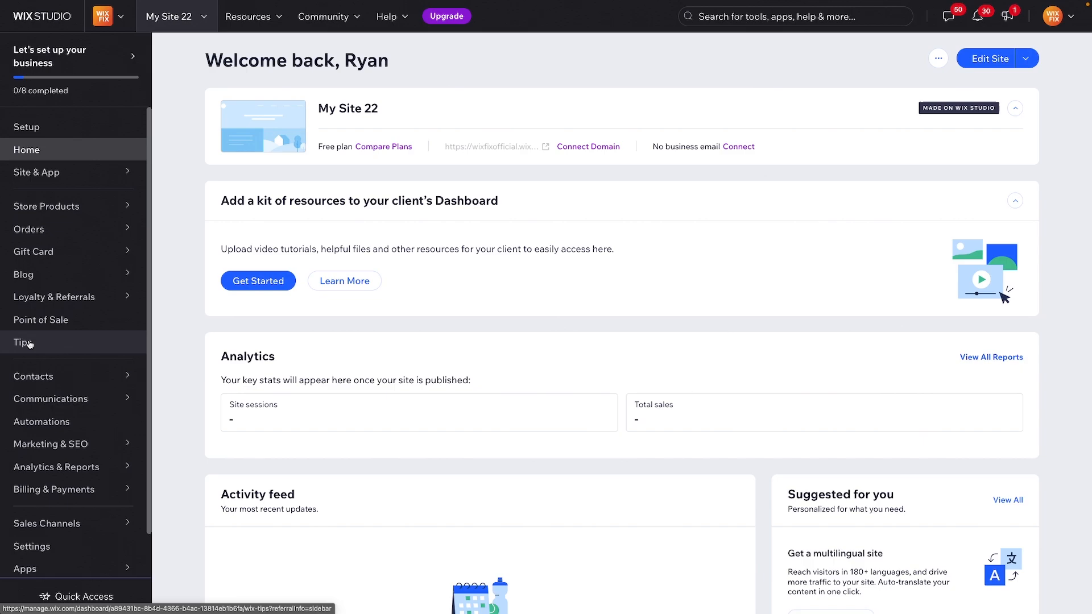
pyautogui.click(23, 342)
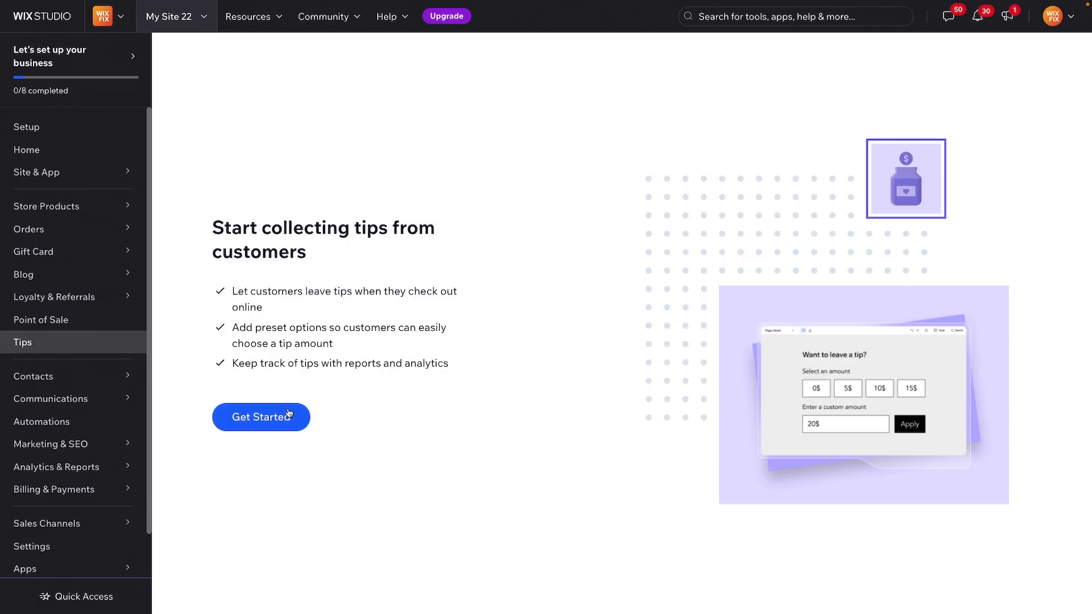
# Get started with tips, enable them at checkout and show options as Percentage (10, 15, 20)
pyautogui.click(260, 416)
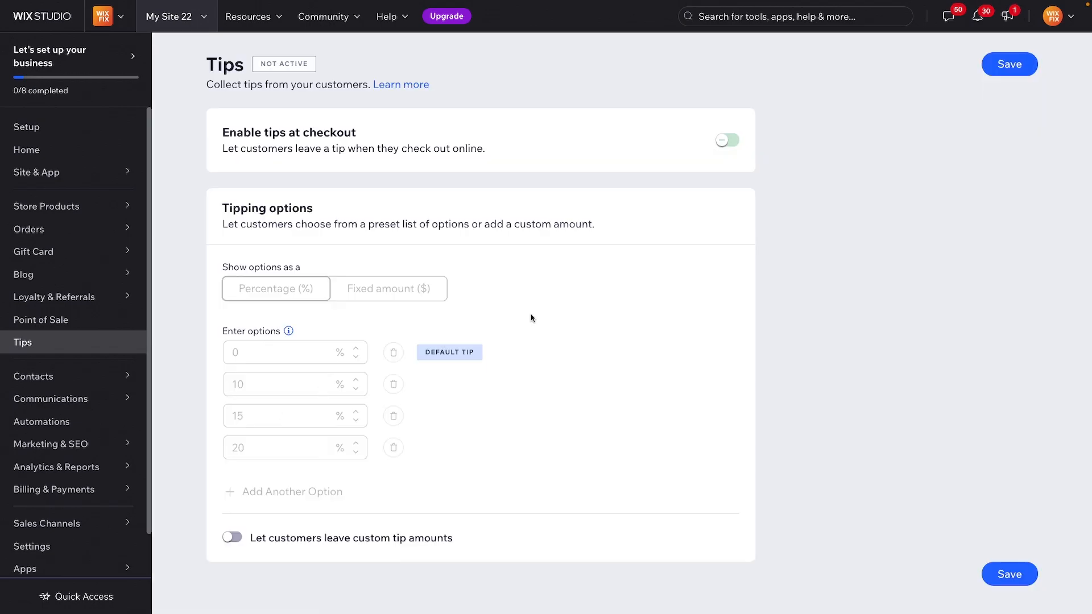
pyautogui.click(727, 139)
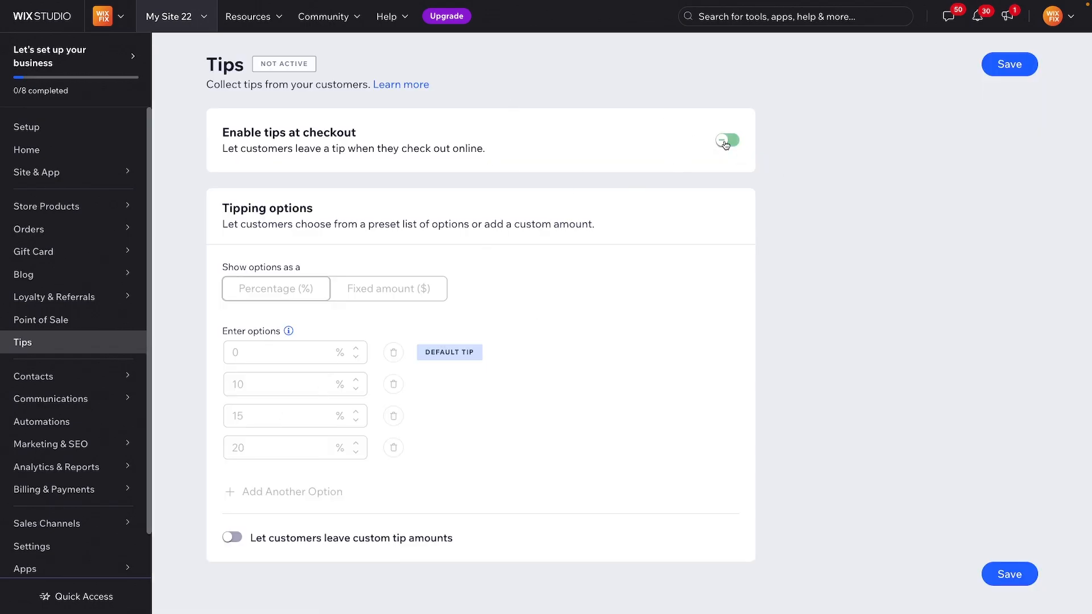
pyautogui.click(727, 142)
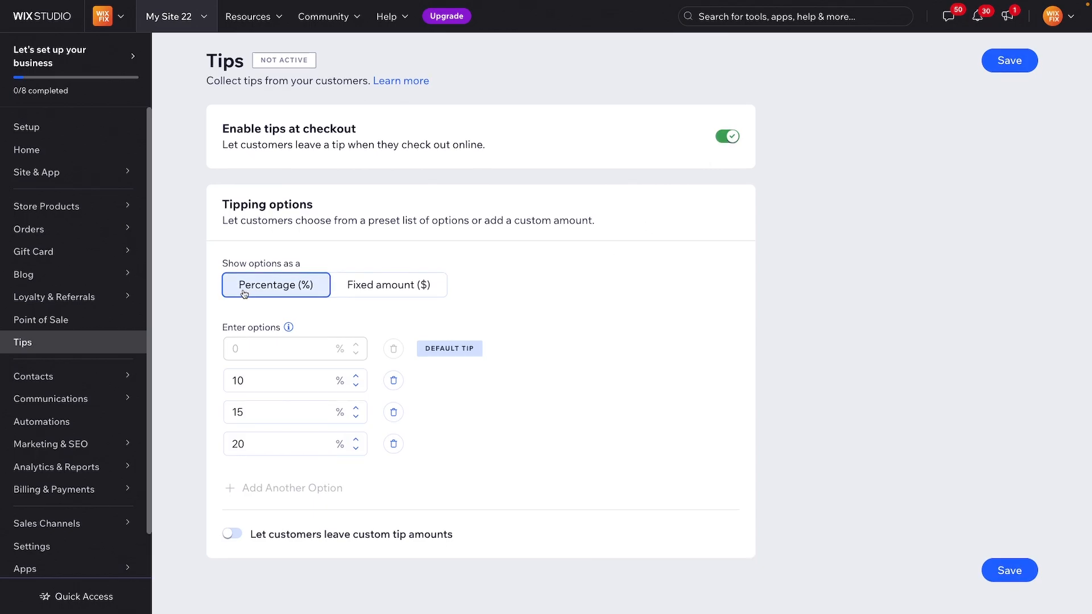
pyautogui.moveTo(285, 288)
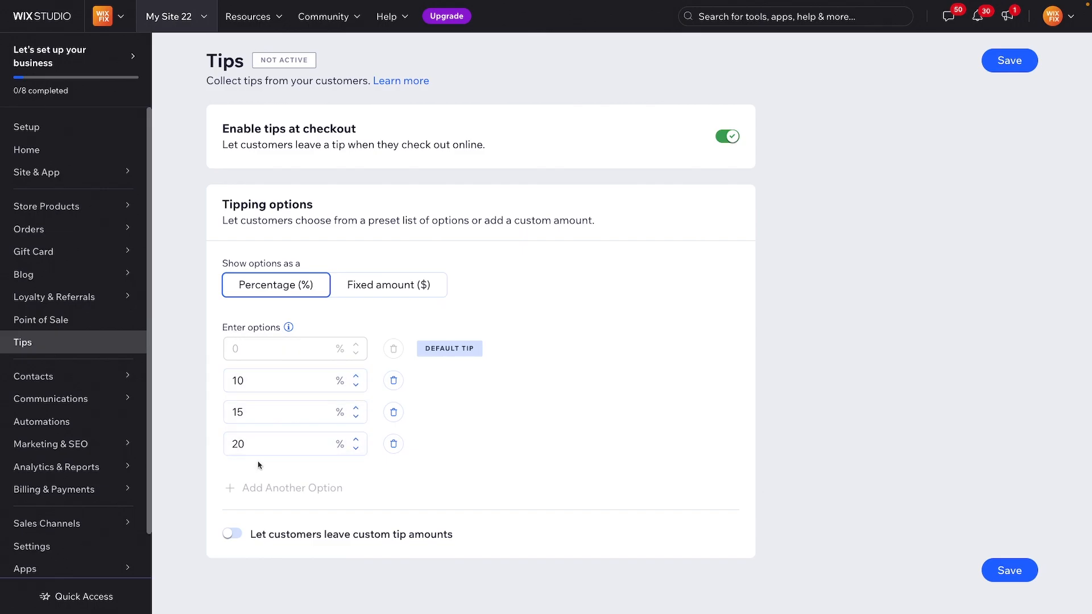
# Switch on the Let customers leave custom tip amounts toggle
pyautogui.click(232, 534)
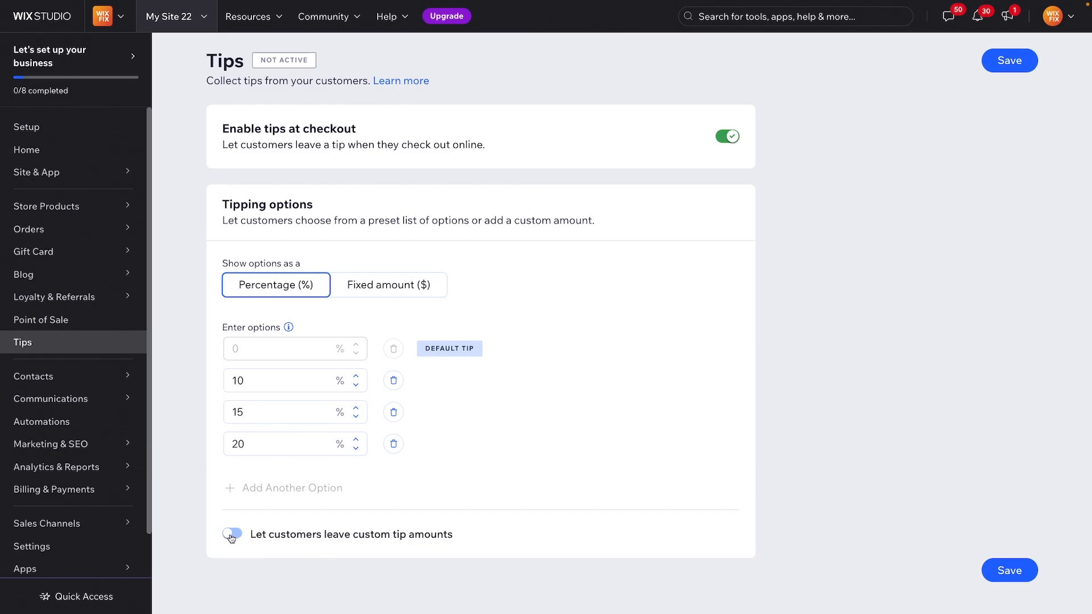
pyautogui.click(231, 535)
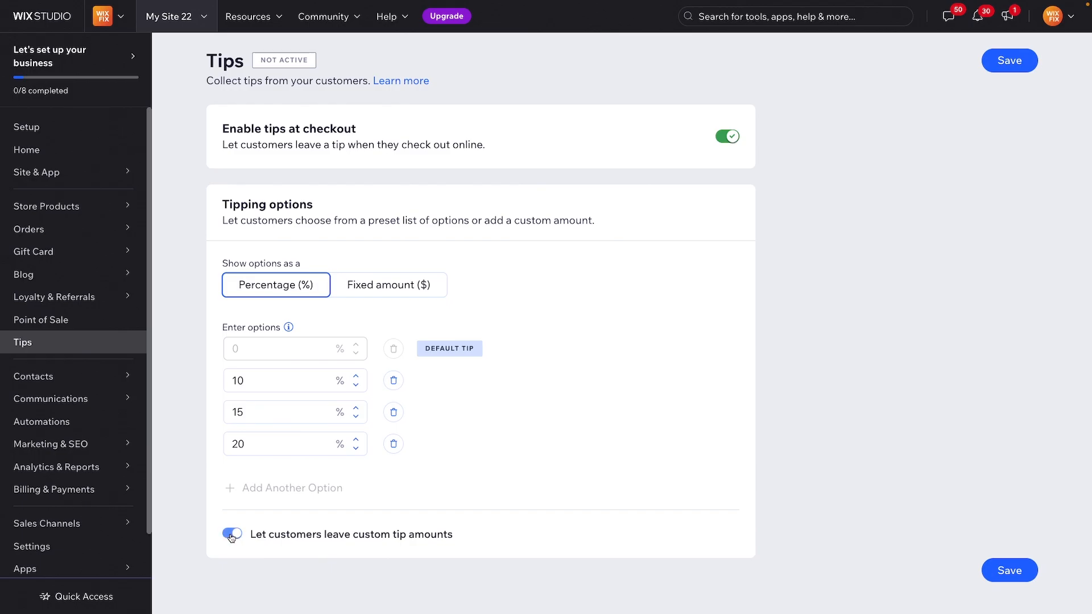
pyautogui.click(231, 534)
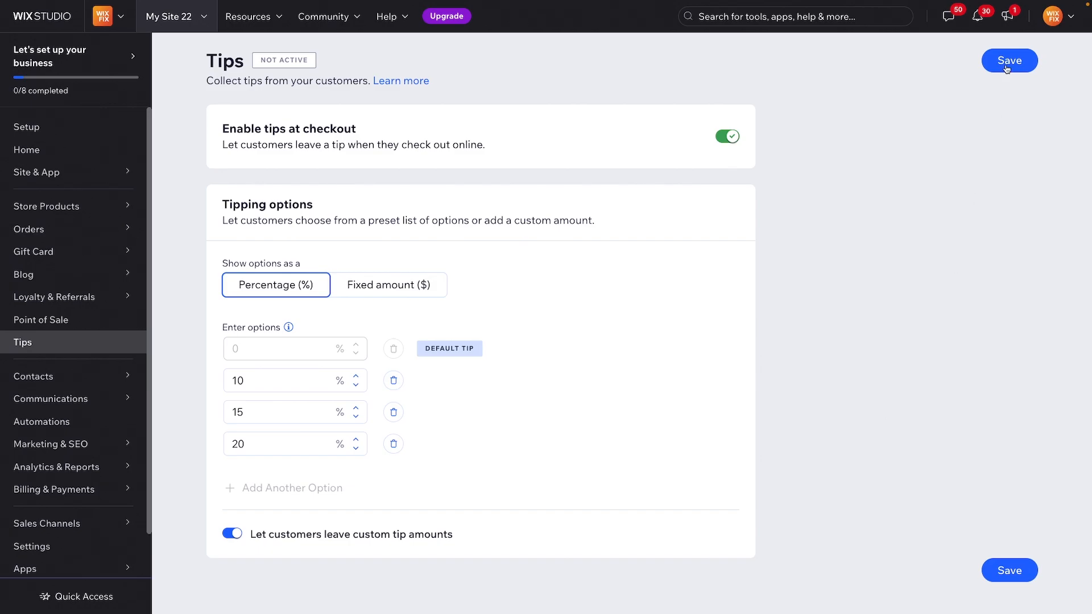
# Save the tip settings and confirm Add in the checkout widget dialog, which errors out
pyautogui.click(1008, 60)
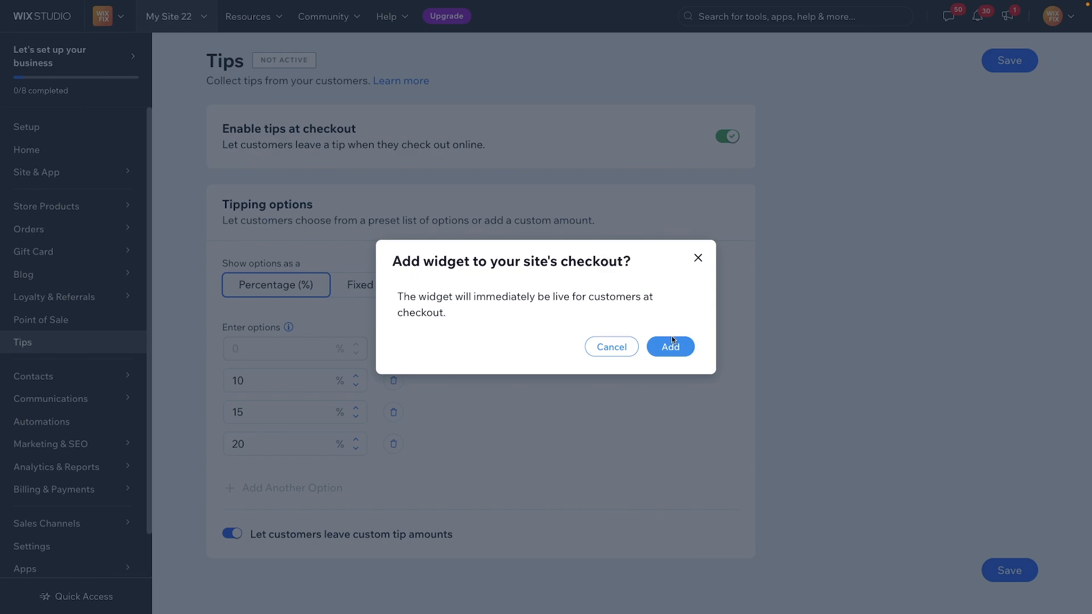
pyautogui.click(669, 346)
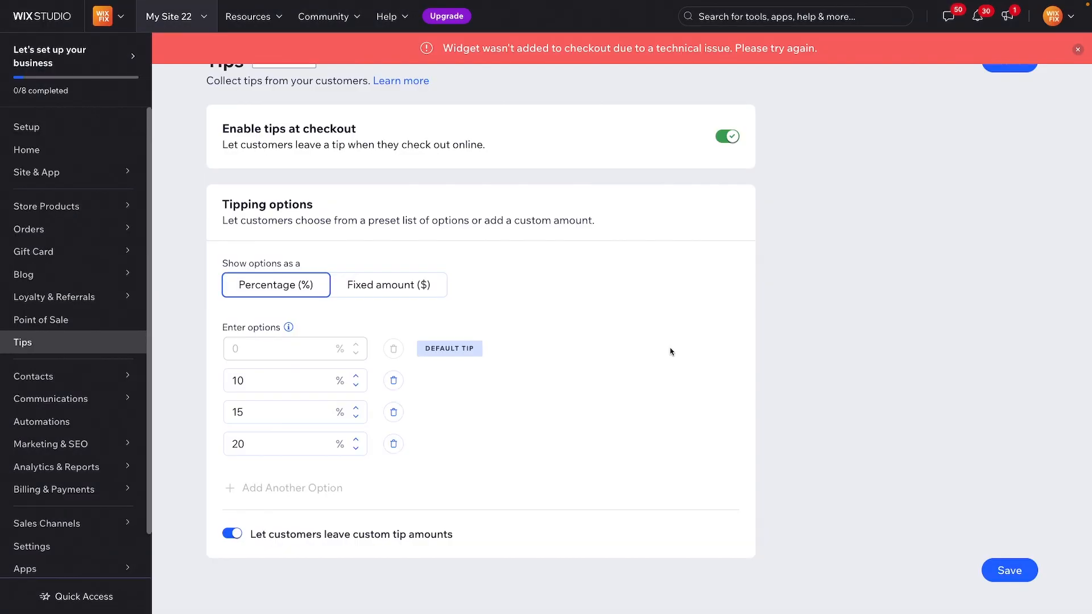
pyautogui.moveTo(540, 194)
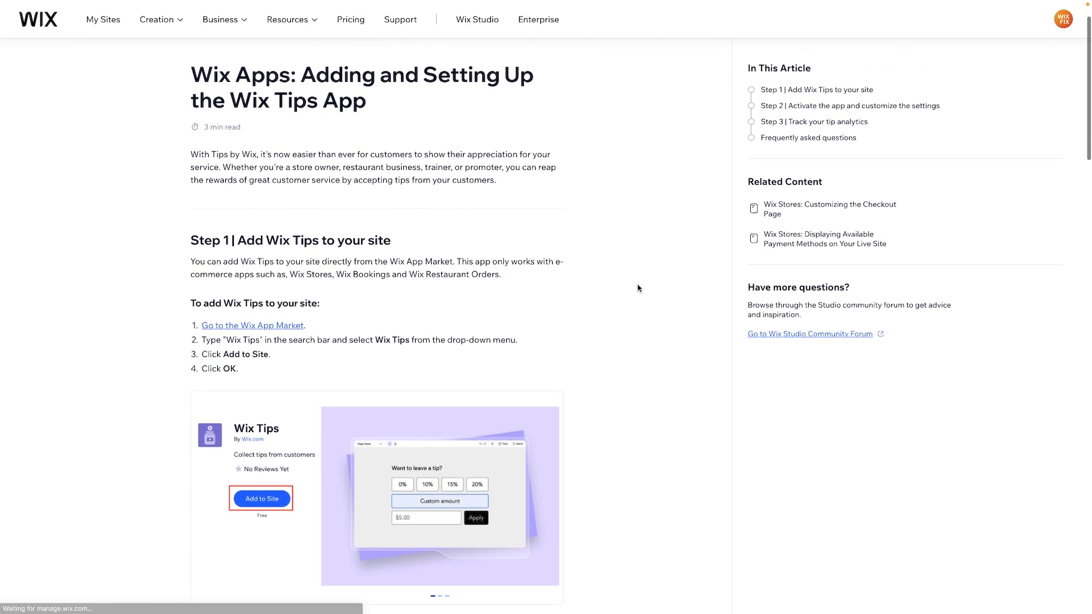
# Scroll the 'Adding and Setting Up the Wix Tips App' article down to its example image
pyautogui.scroll(-3)
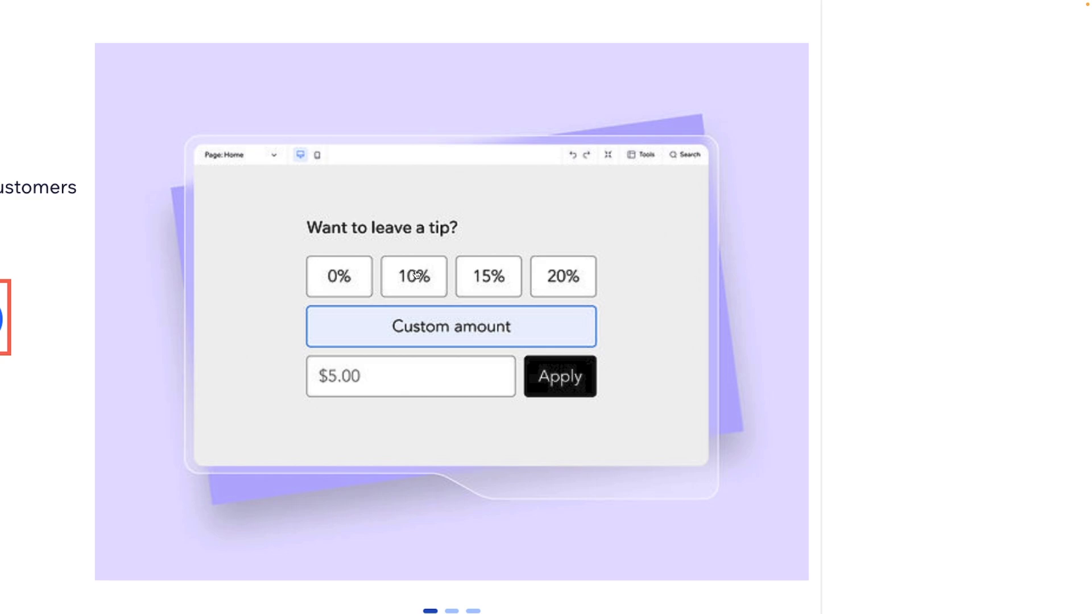
pyautogui.moveTo(321, 241)
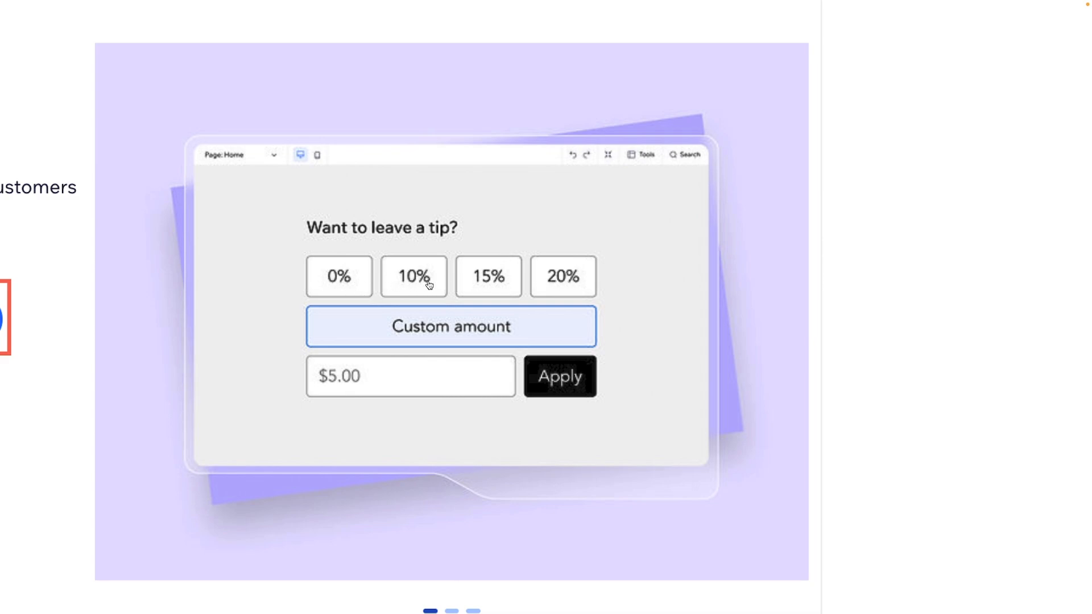
pyautogui.moveTo(433, 334)
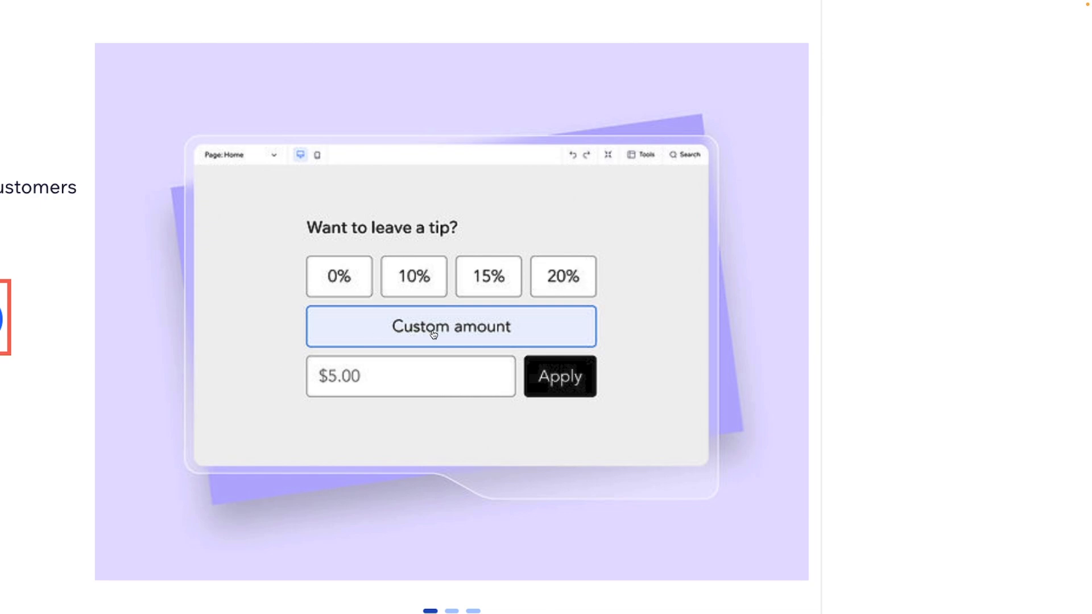